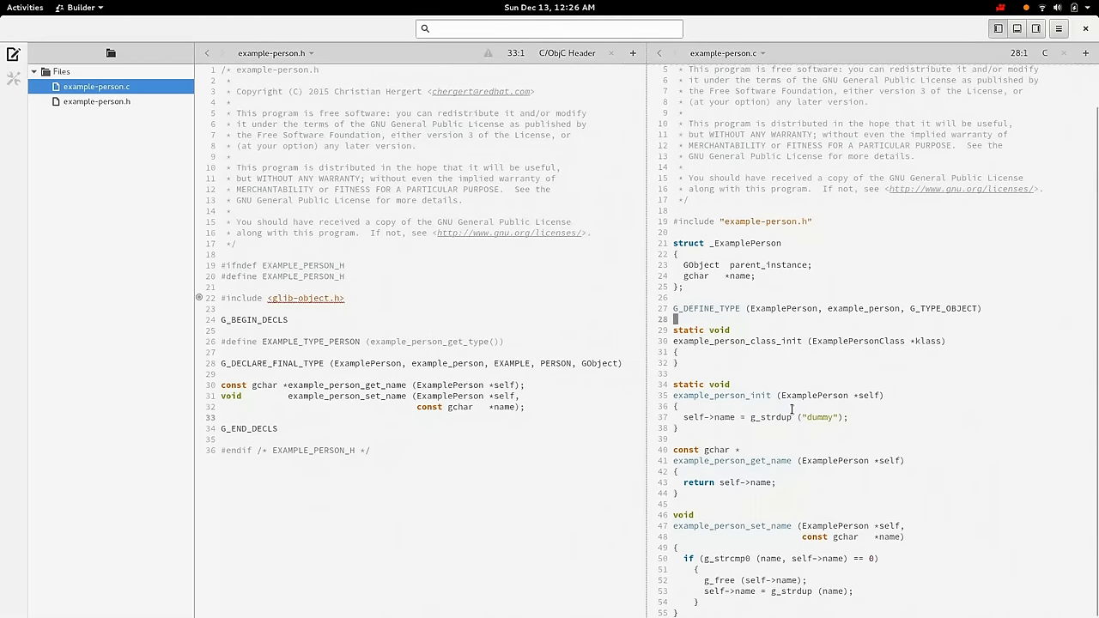
- Type an enum listing PROP_0, PROP_NAME and LAST_PROP below G_DEFINE_TYPE
{"action": "type", "text": "enum {"}
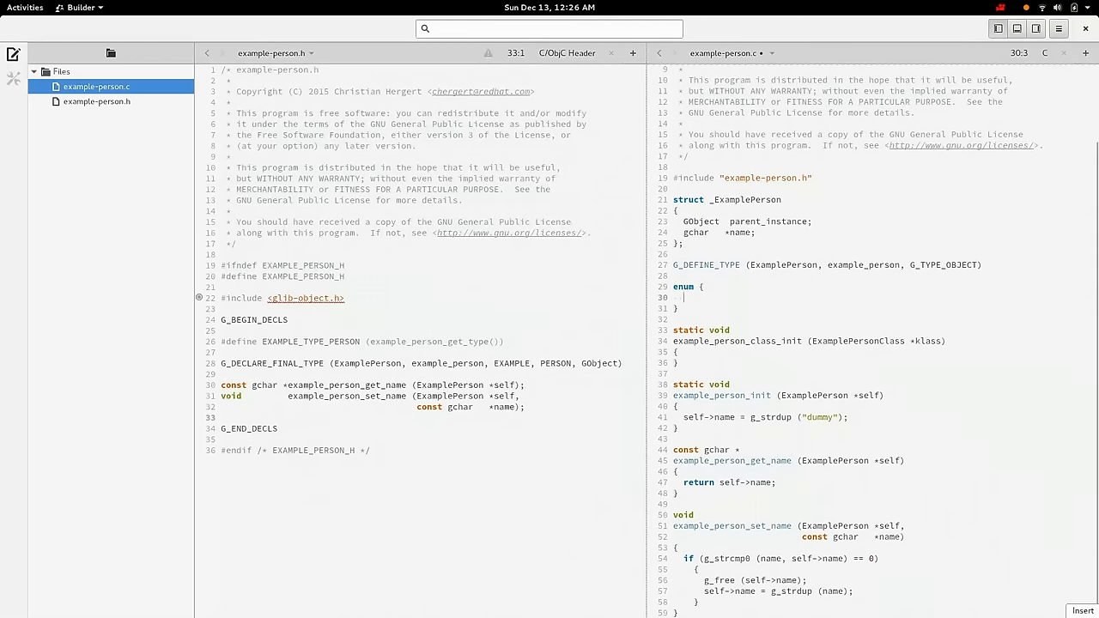
{"action": "type", "text": "PROP_0,"}
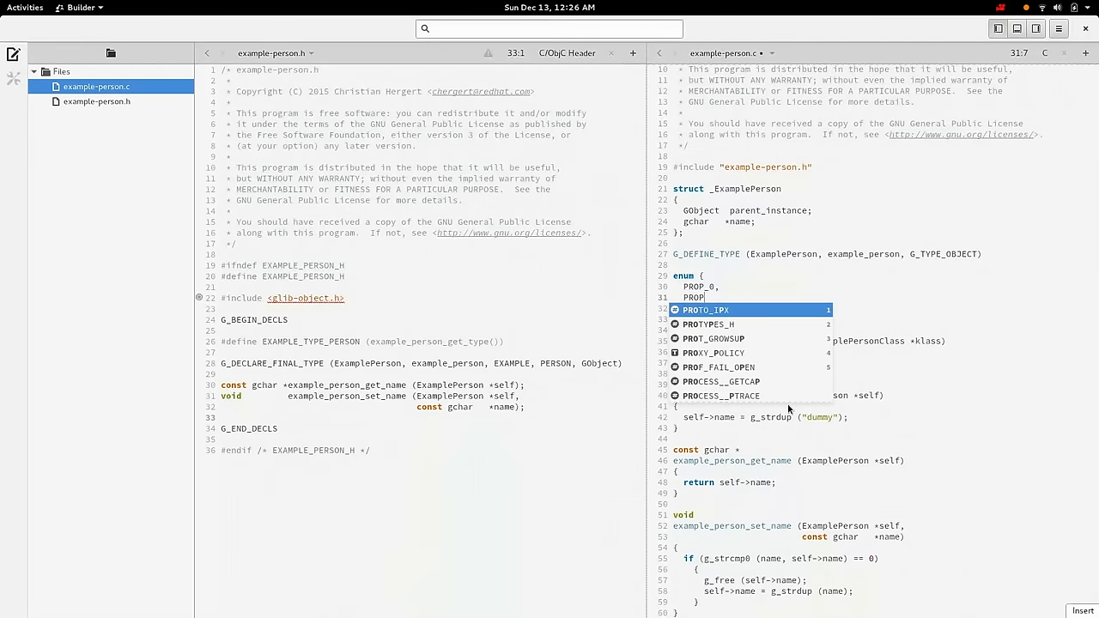
{"action": "type", "text": "_NAME,"}
{"action": "type", "text": "LAST_PROP"}
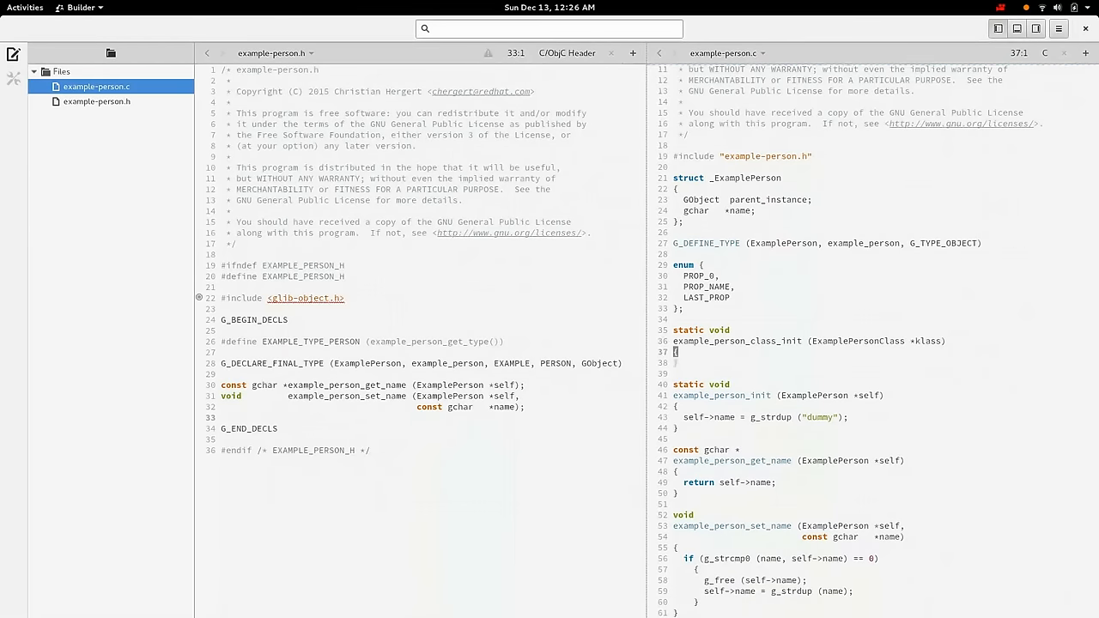
{"action": "type", "text": "properties [PROP_NAME] ="}
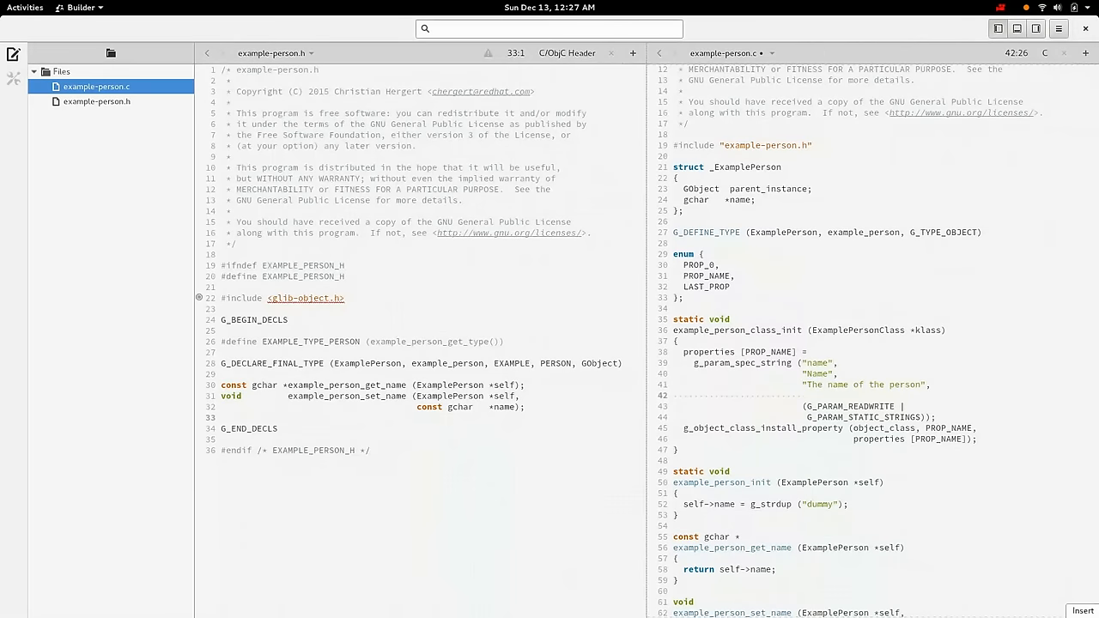
- Create the read-write 'name' string spec and install properties up to LAST_PROP
{"action": "type", "text": "NULL,"}
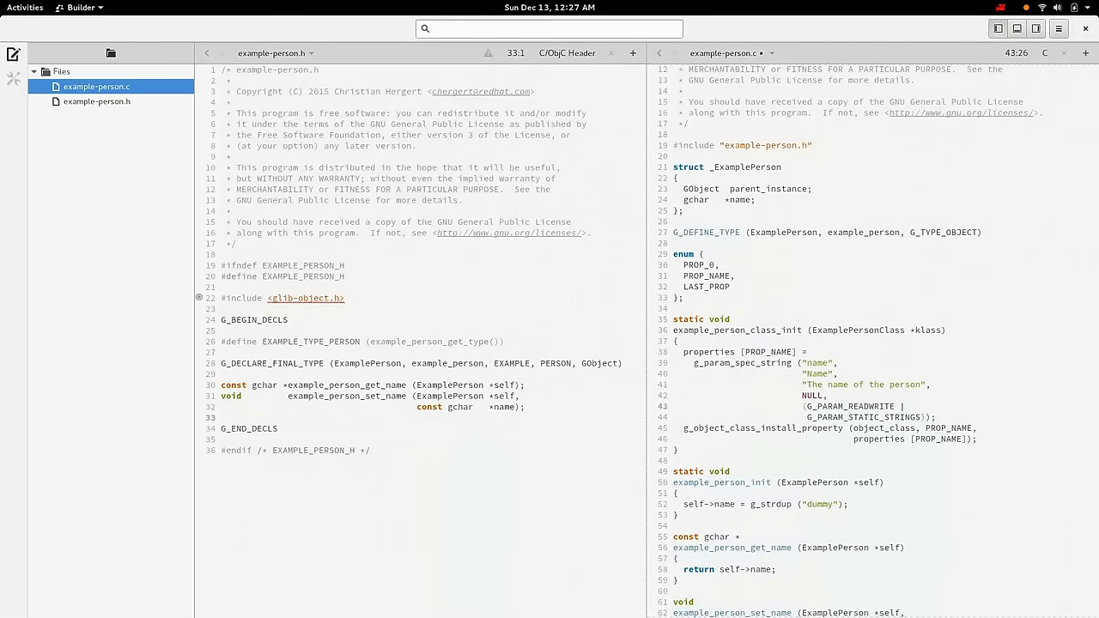
{"action": "left_click", "coordinate": [747, 505]}
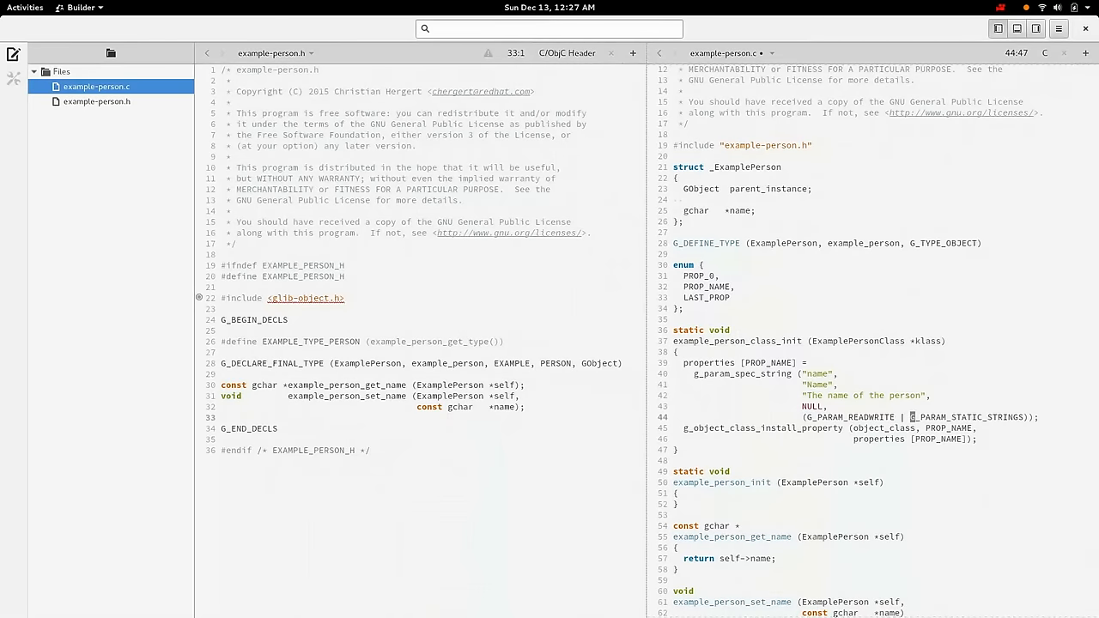
{"action": "left_click", "coordinate": [917, 428]}
{"action": "type", "text": "ies"}
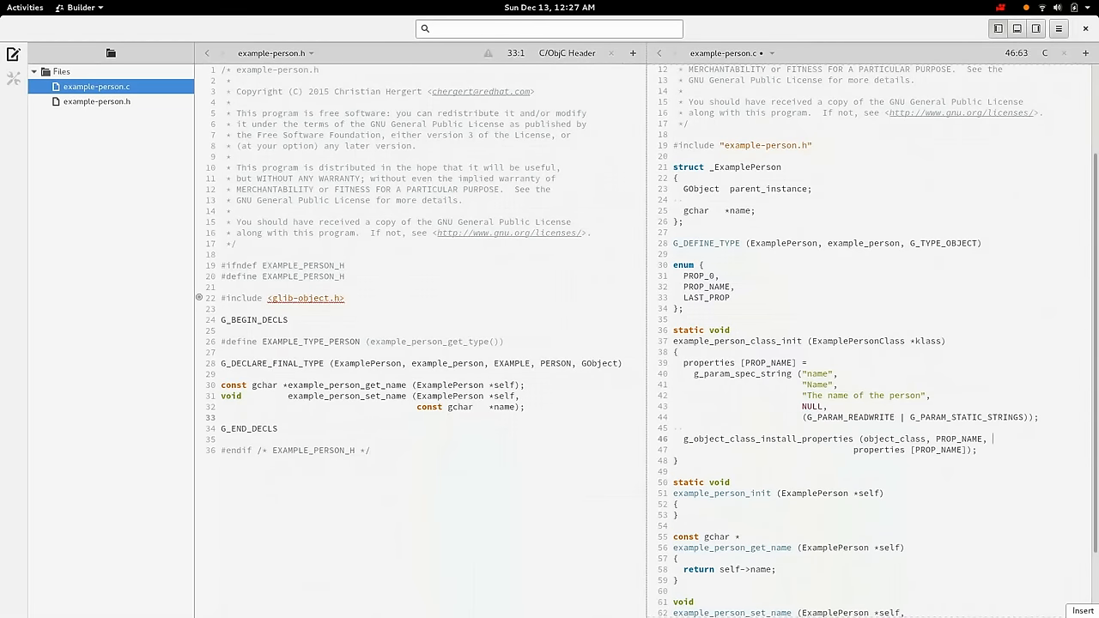
{"action": "type", "text": "LST_"}
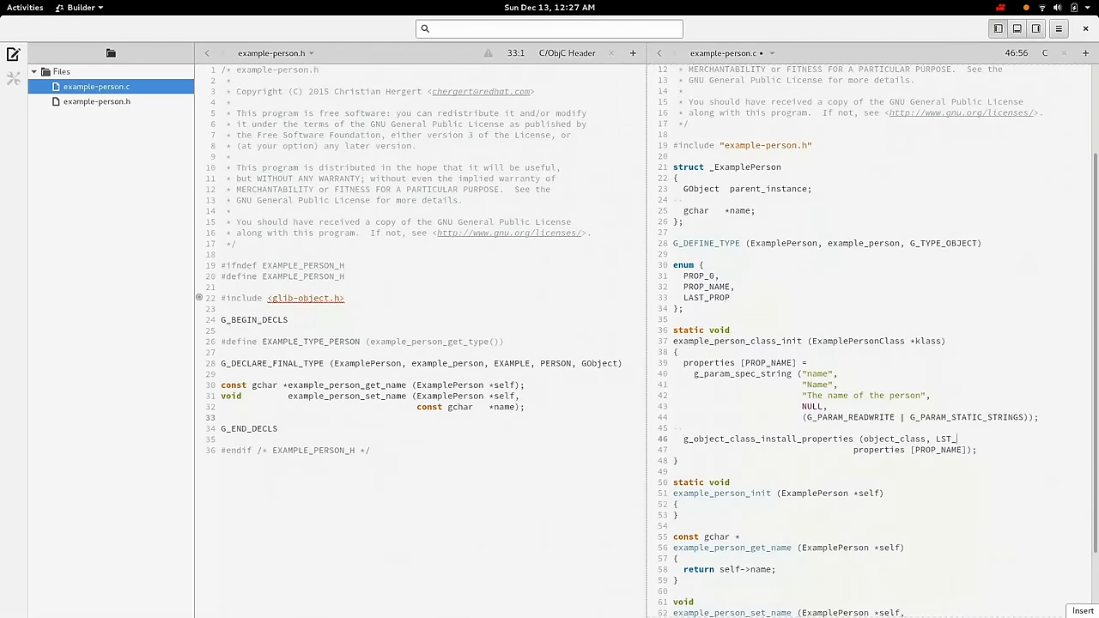
{"action": "type", "text": "LAST_PROP, properties);"}
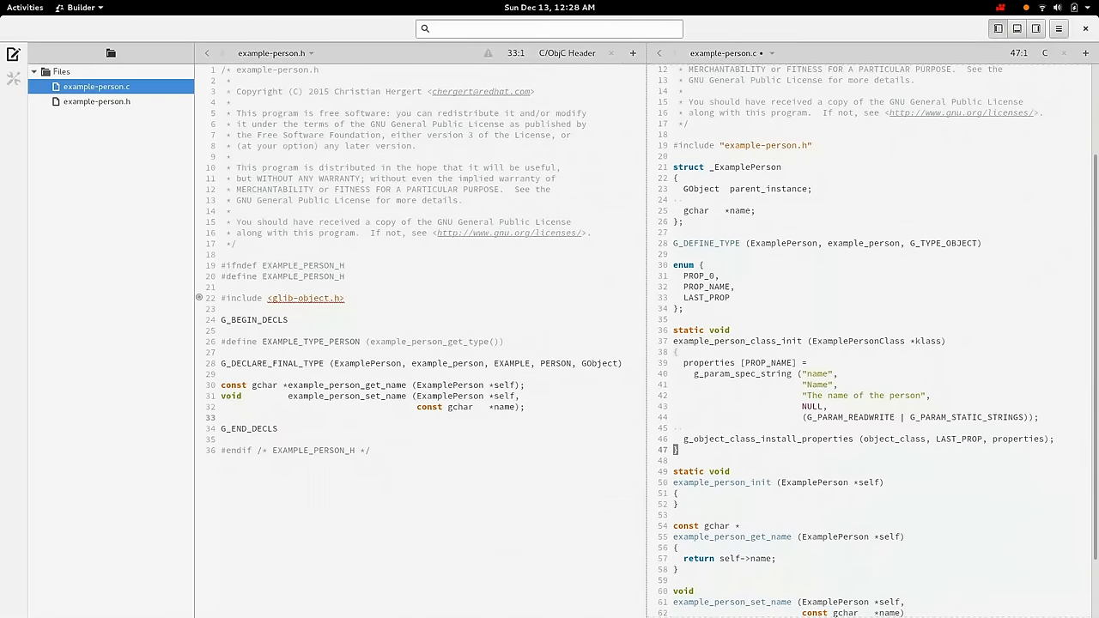
- Declare 'static GParamSpec *properties [LAST_PROP];' below the enum
{"action": "left_click", "coordinate": [673, 243]}
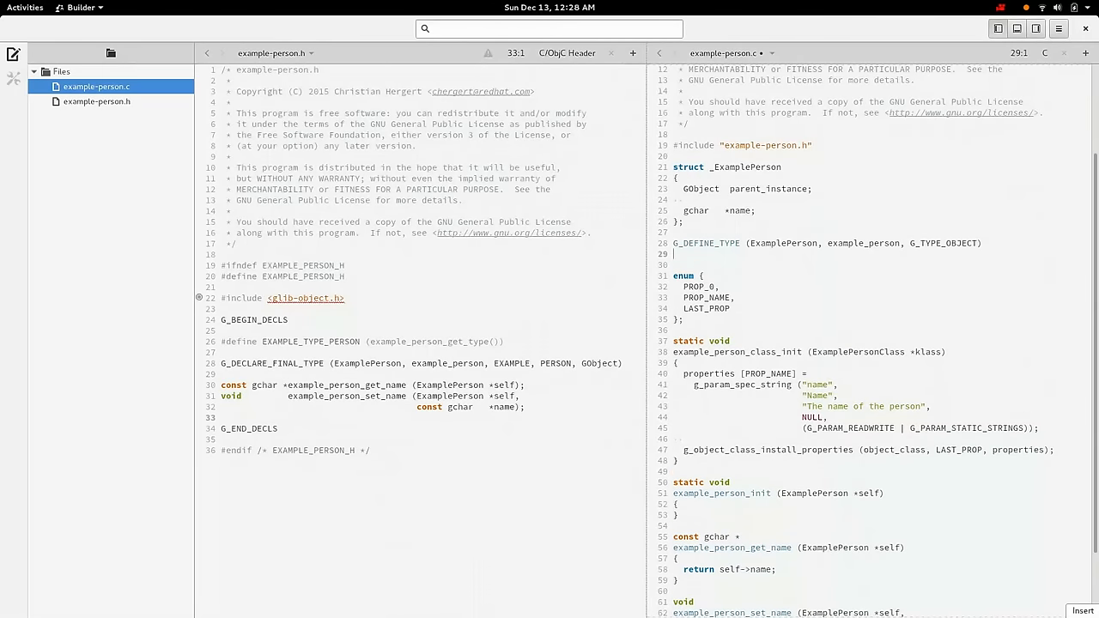
{"action": "type", "text": "sta"}
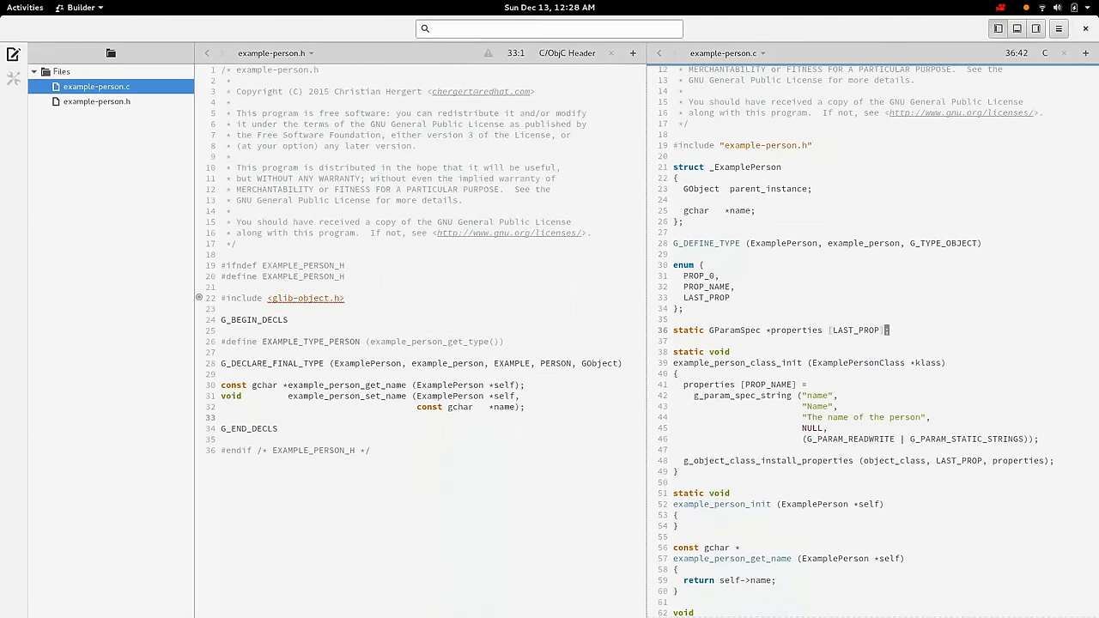
{"action": "scroll", "scroll_direction": "down", "scroll_amount": 3}
{"action": "type", "text": ";"}
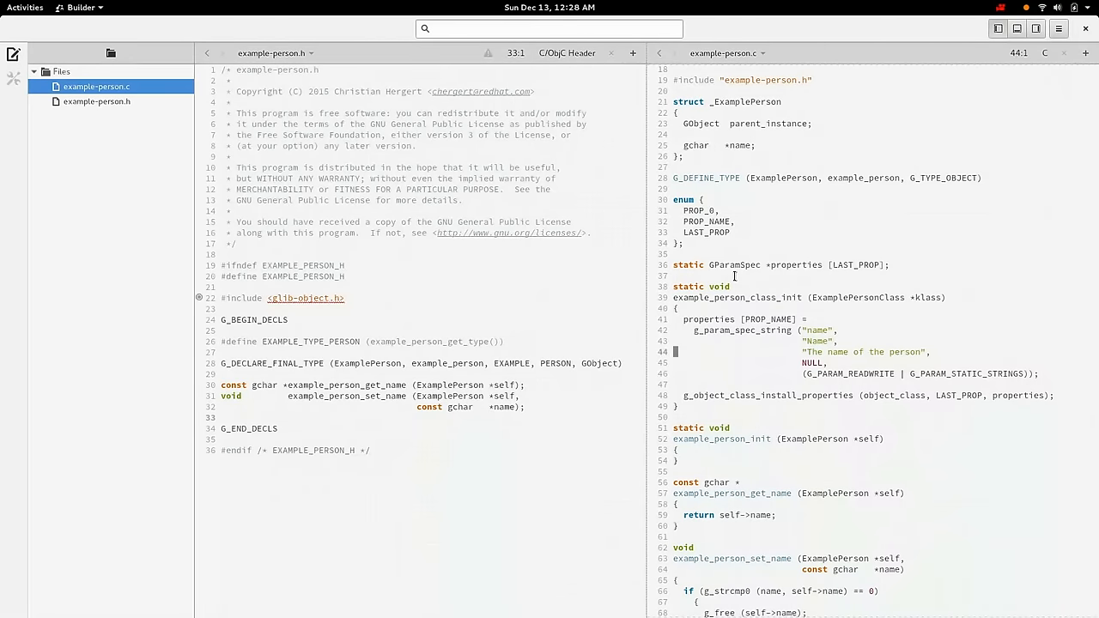
- Add 'GObjectClass *object_class = G_OBJECT_CLASS (klass);' and assign object_class->get_property
{"action": "left_click", "coordinate": [850, 374]}
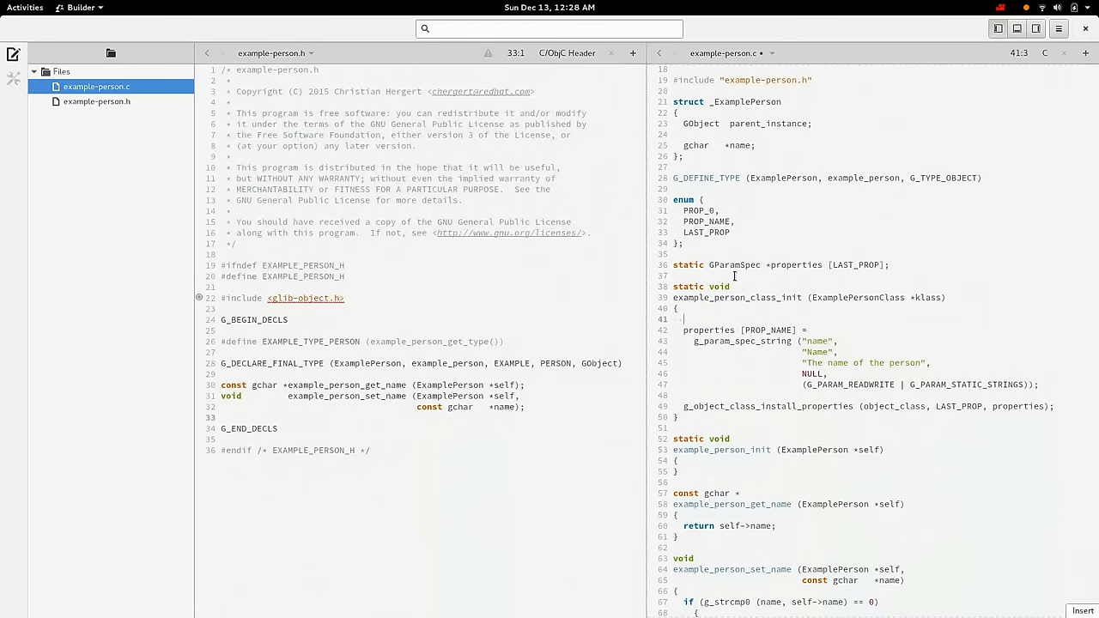
{"action": "type", "text": "GObjectClass *"}
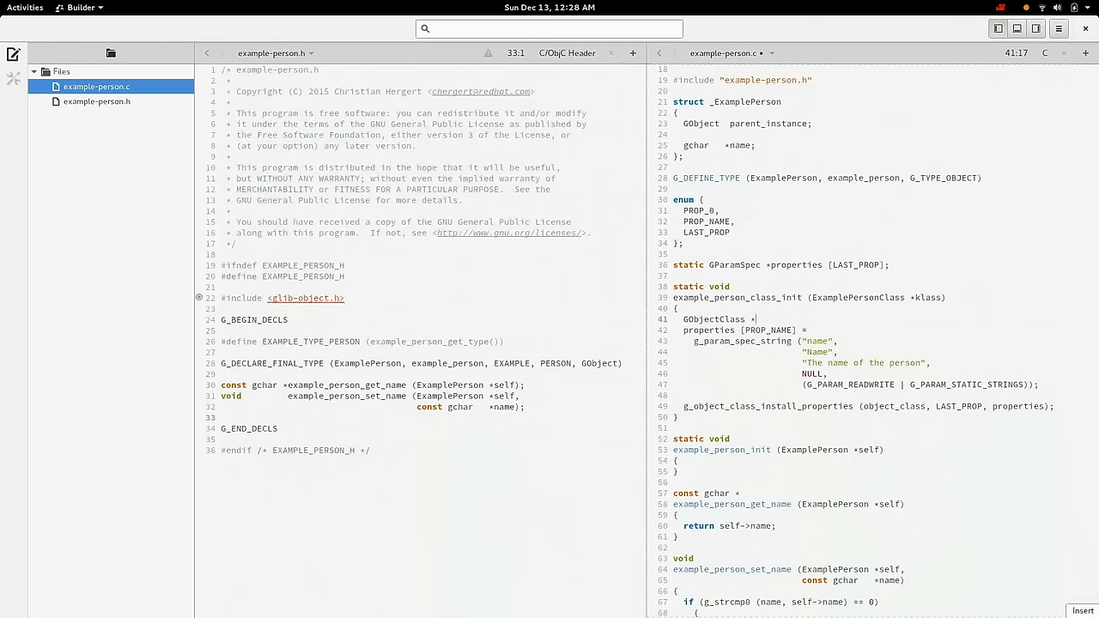
{"action": "type", "text": "object_class = G_OBJECT_CLASS (klass);"}
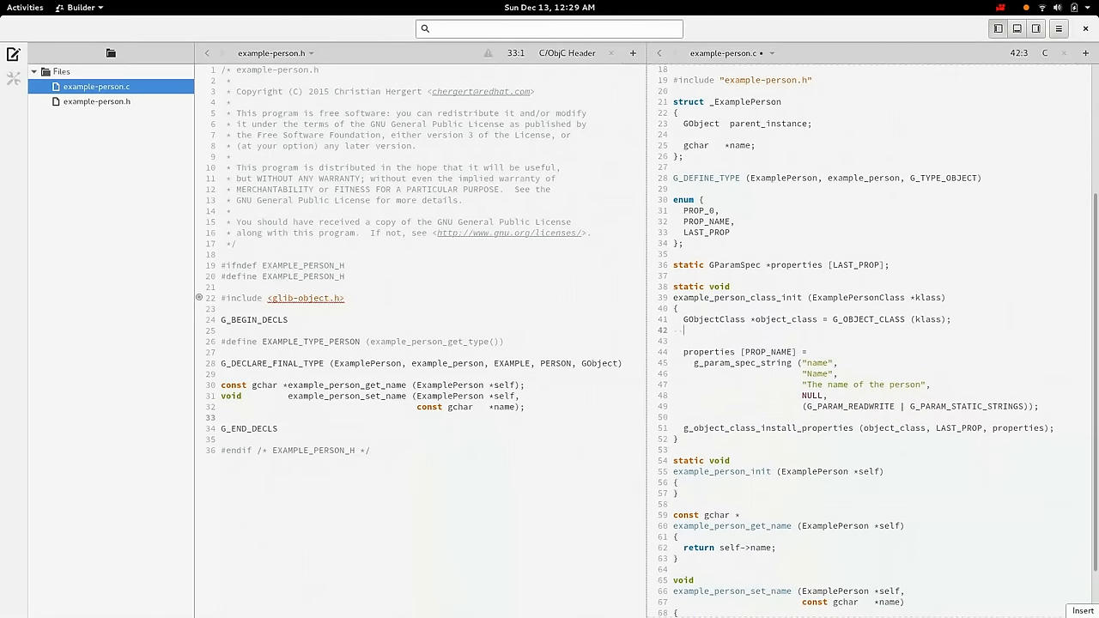
{"action": "type", "text": "object_class->get_property = example_person_get"}
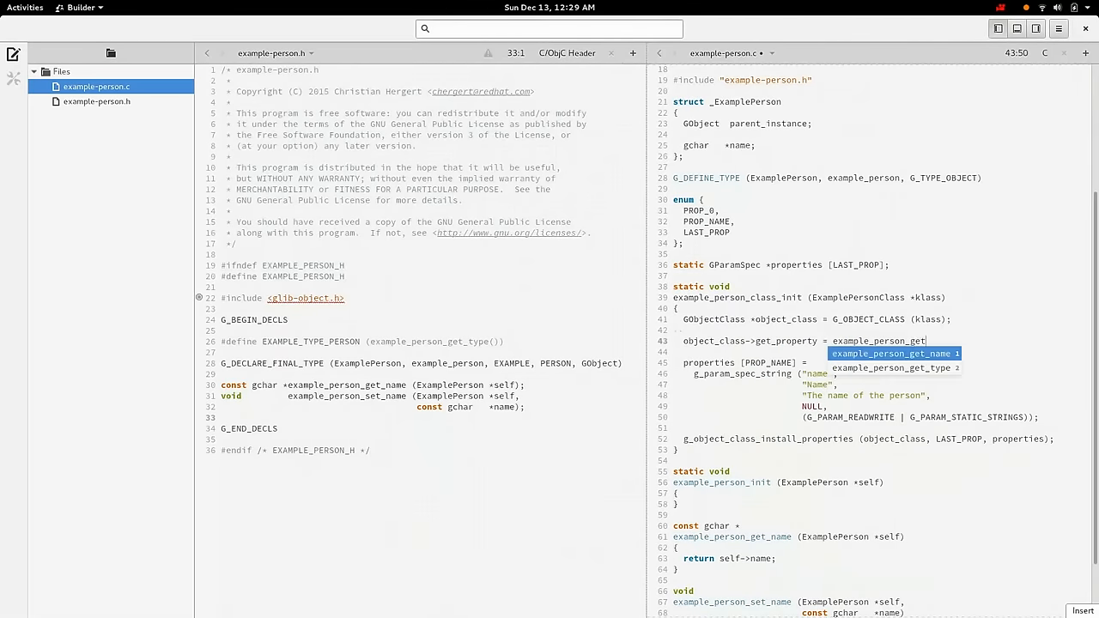
{"action": "key", "text": "Tab"}
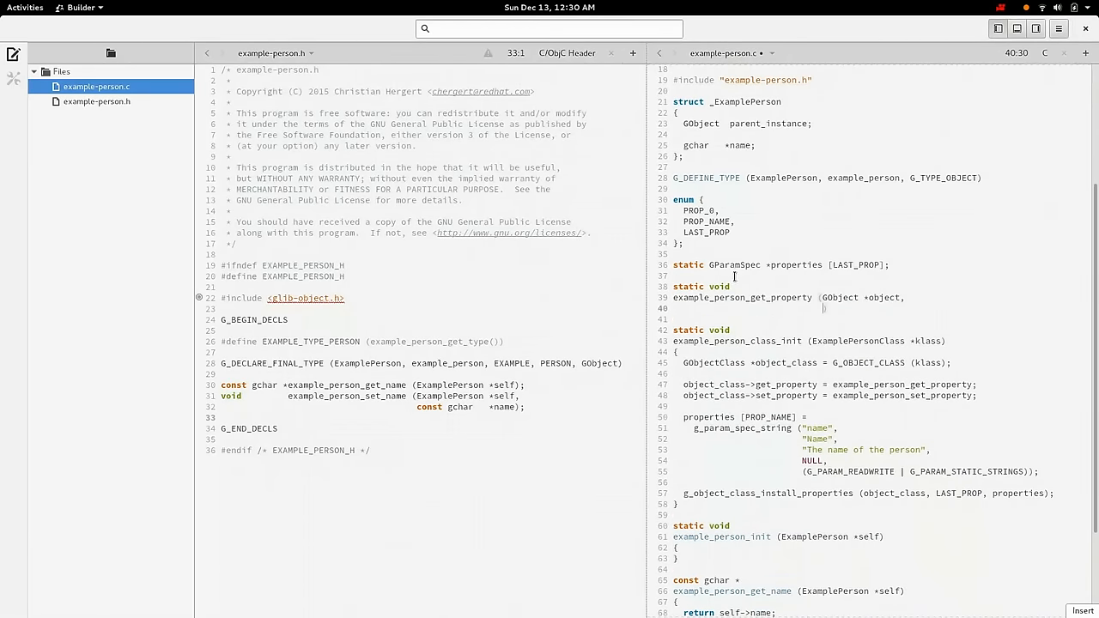
{"action": "mouse_move", "coordinate": [760, 371]}
{"action": "type", "text": "guint prop_id,"}
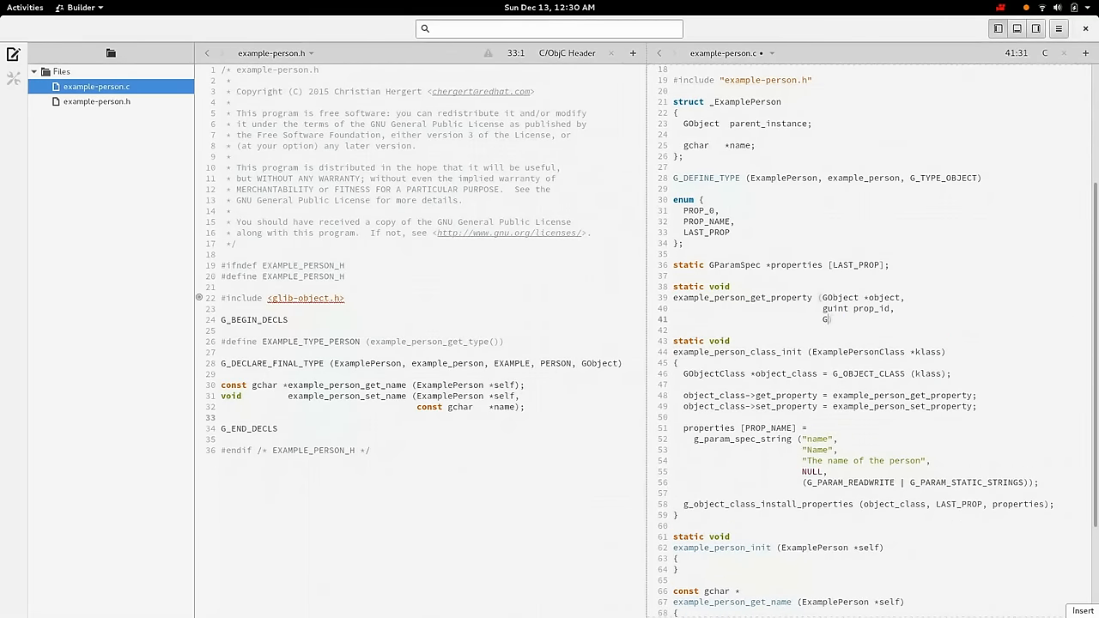
- Finish the get_property signature with the GParamSpec *pspec parameter
{"action": "type", "text": "ParamSpec *"}
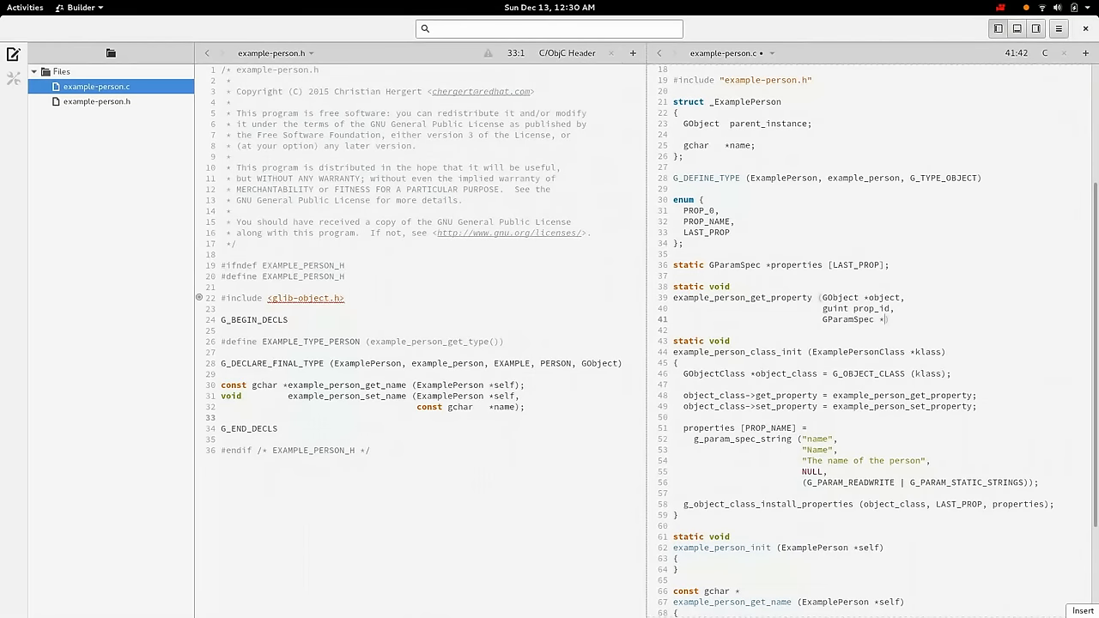
{"action": "type", "text": "pspec)"}
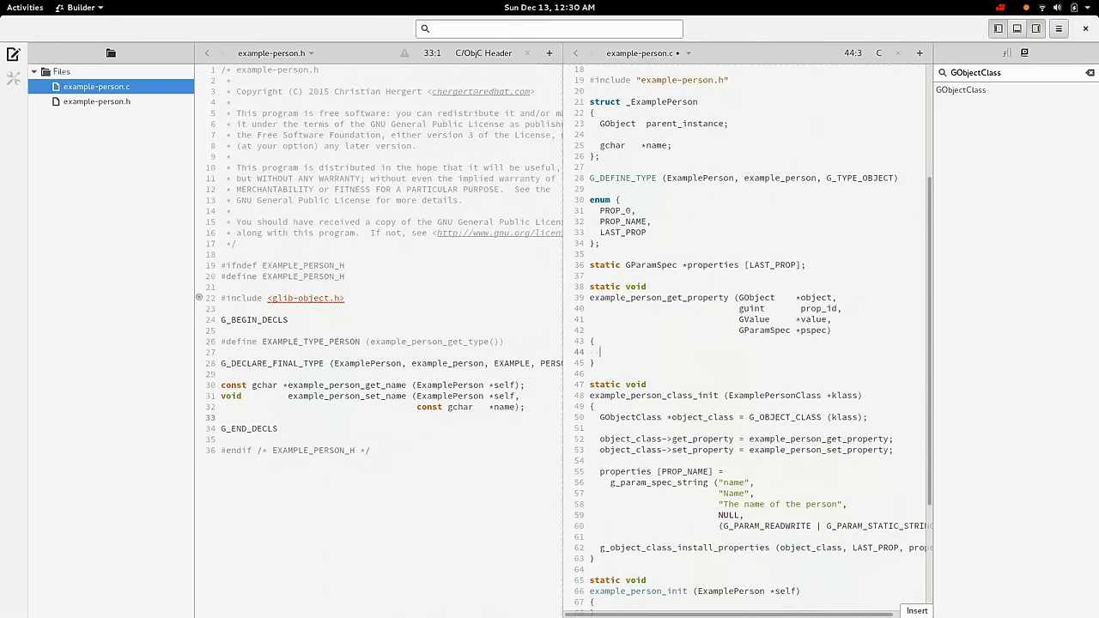
- Add a switch on prop_id with case PROP_NAME setting the value via g_value_
{"action": "type", "text": "swit"}
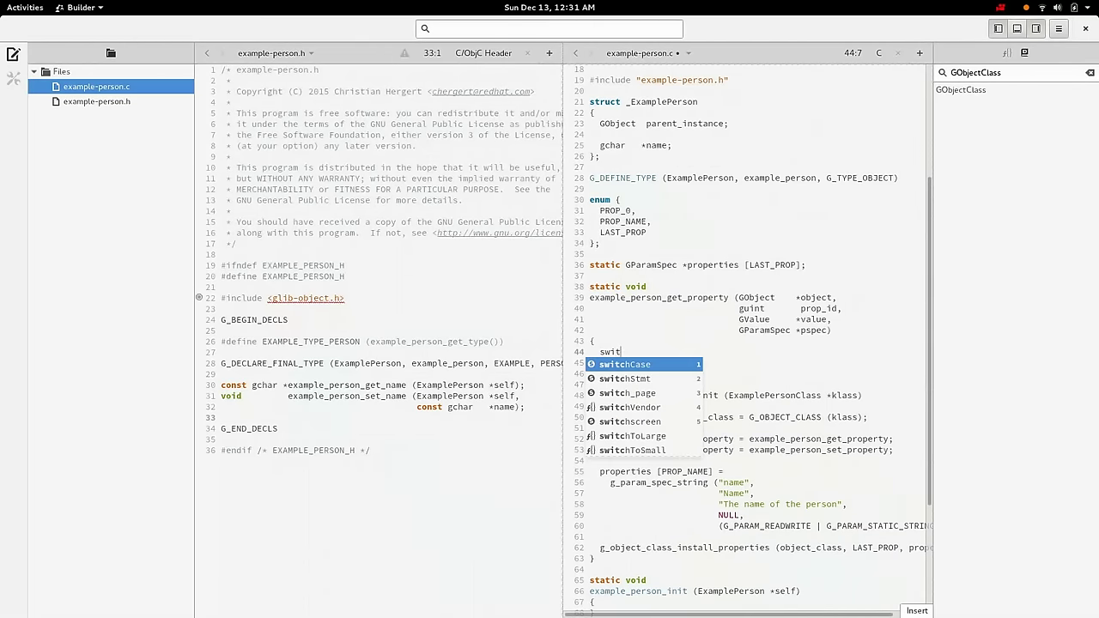
{"action": "key", "text": "Enter"}
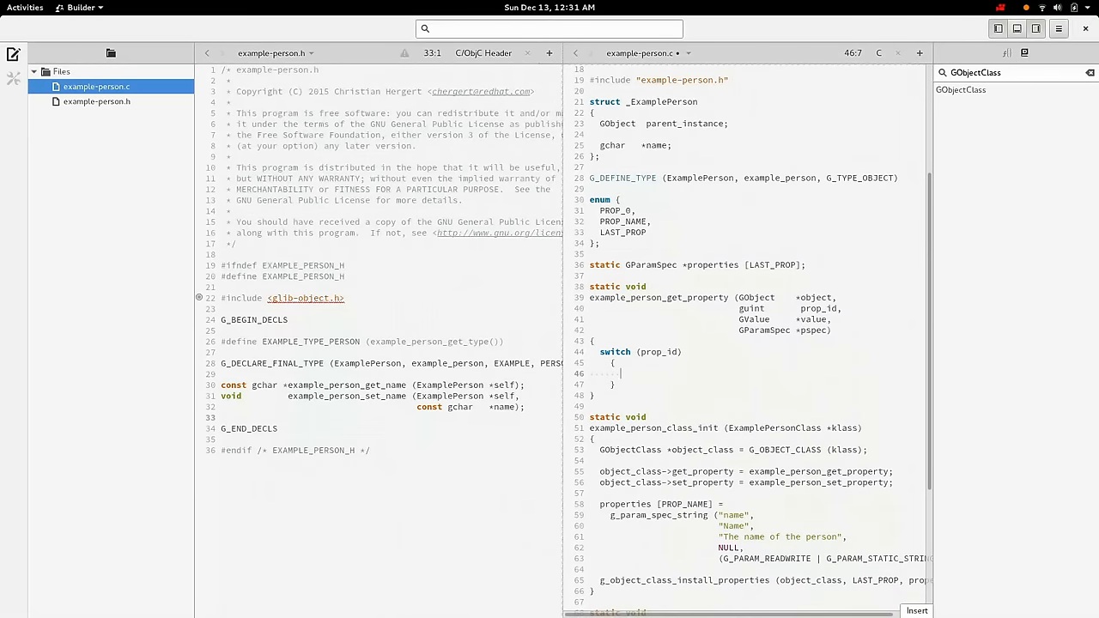
{"action": "type", "text": "case PROP_NAME:"}
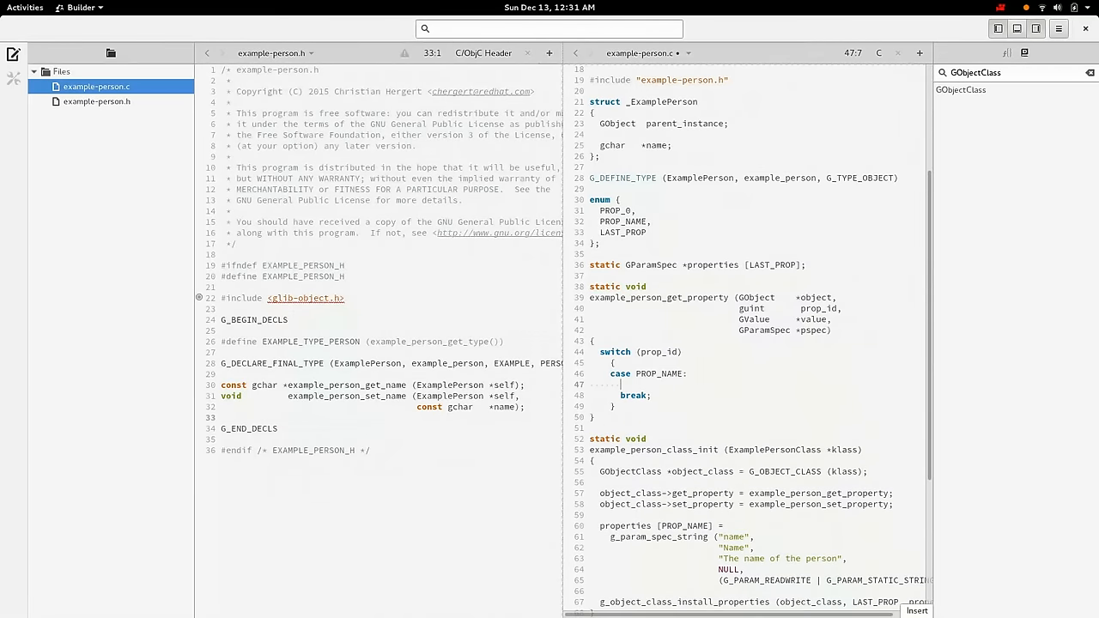
{"action": "type", "text": "f"}
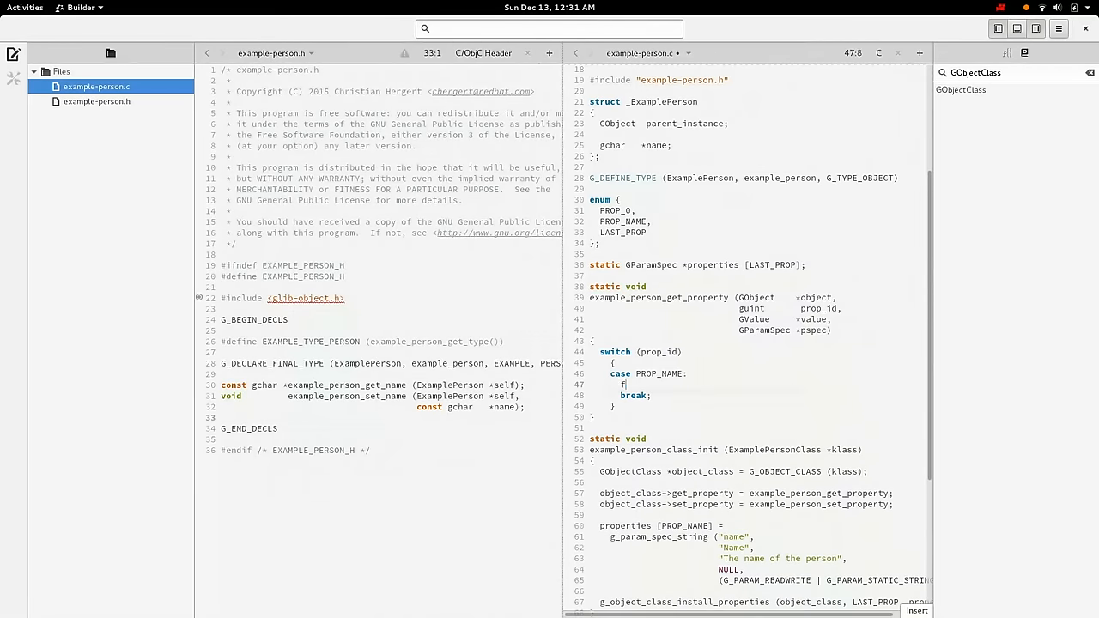
{"action": "type", "text": "g_value_set_string (value, example_person_get_name (self));"}
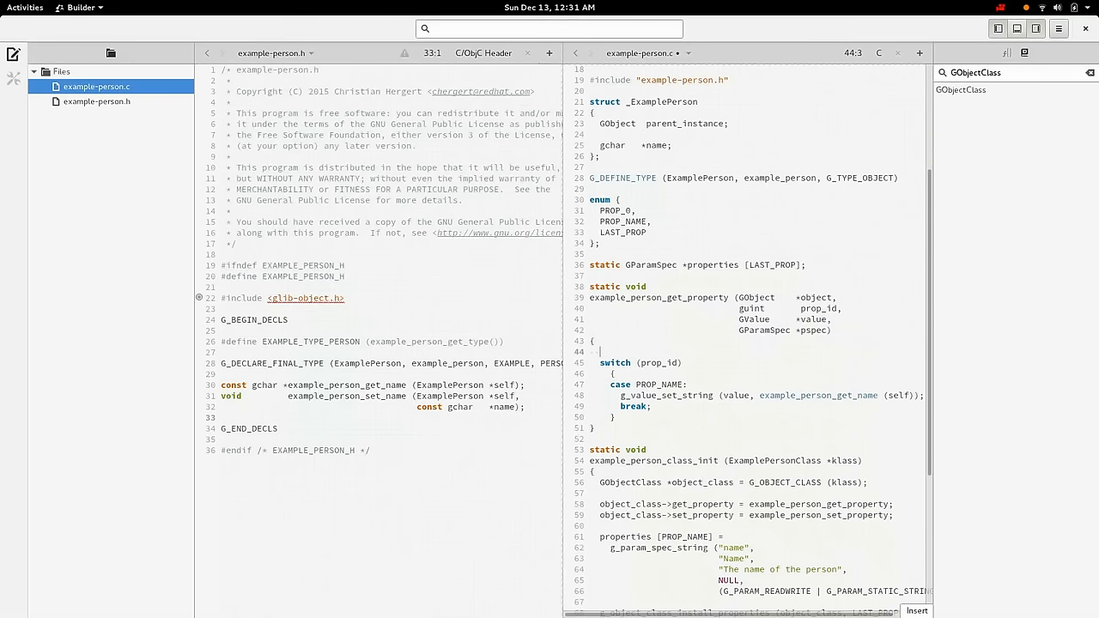
- Add the 'ExamplePerson *self' cast and complete the g_value_set_string line
{"action": "type", "text": "ExamplePerson *self = (ExamplePerson )"}
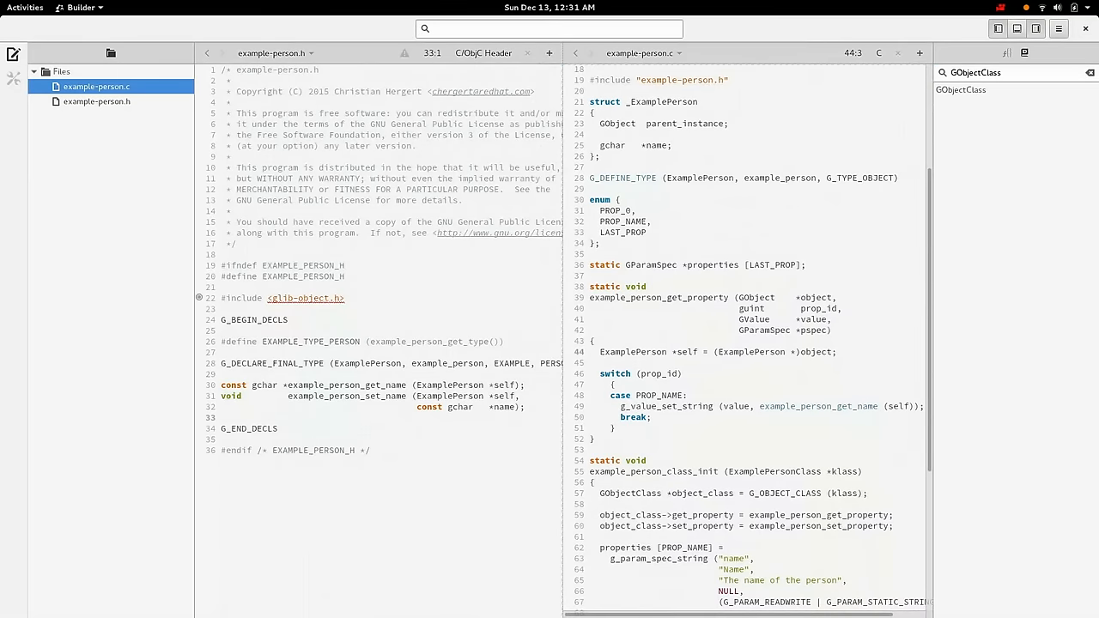
{"action": "scroll", "scroll_direction": "down", "scroll_amount": 3}
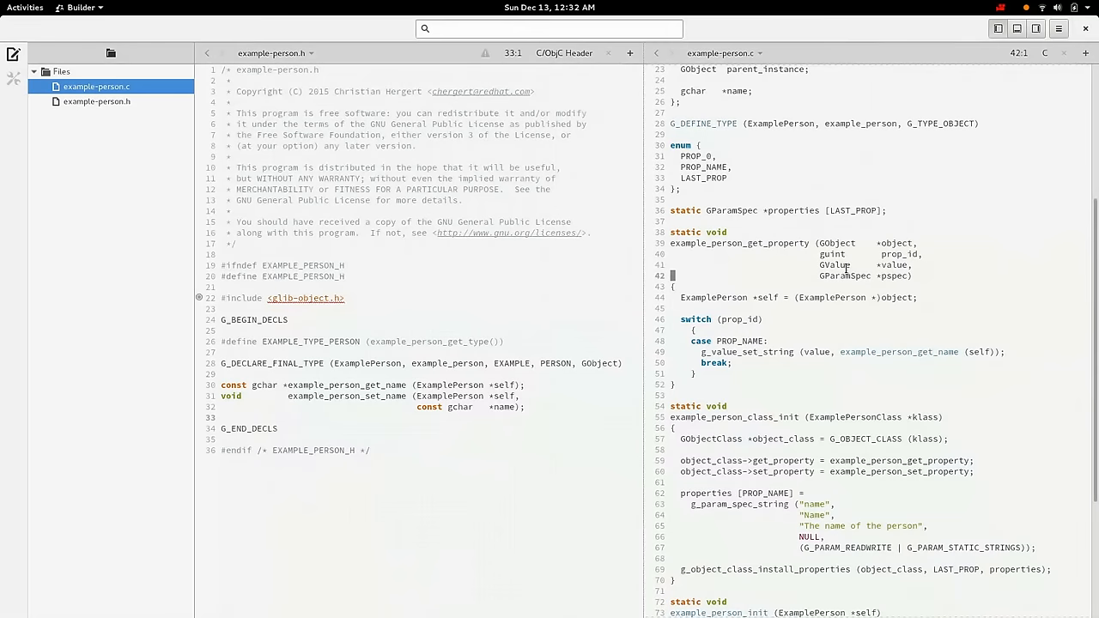
{"action": "left_click", "coordinate": [682, 297]}
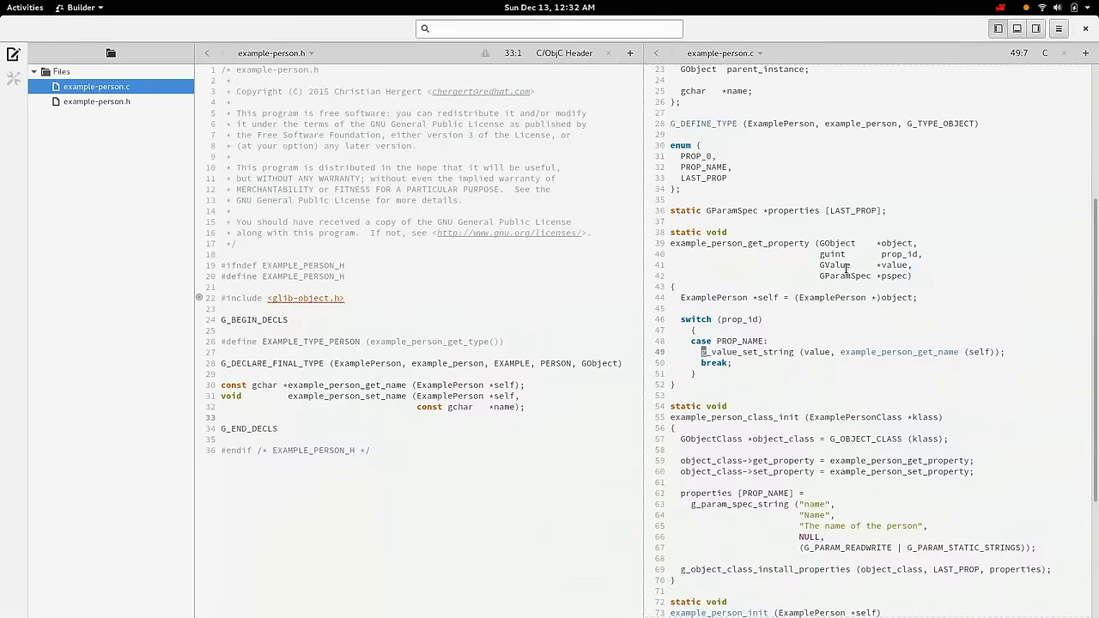
{"action": "scroll", "scroll_direction": "down", "scroll_amount": 3}
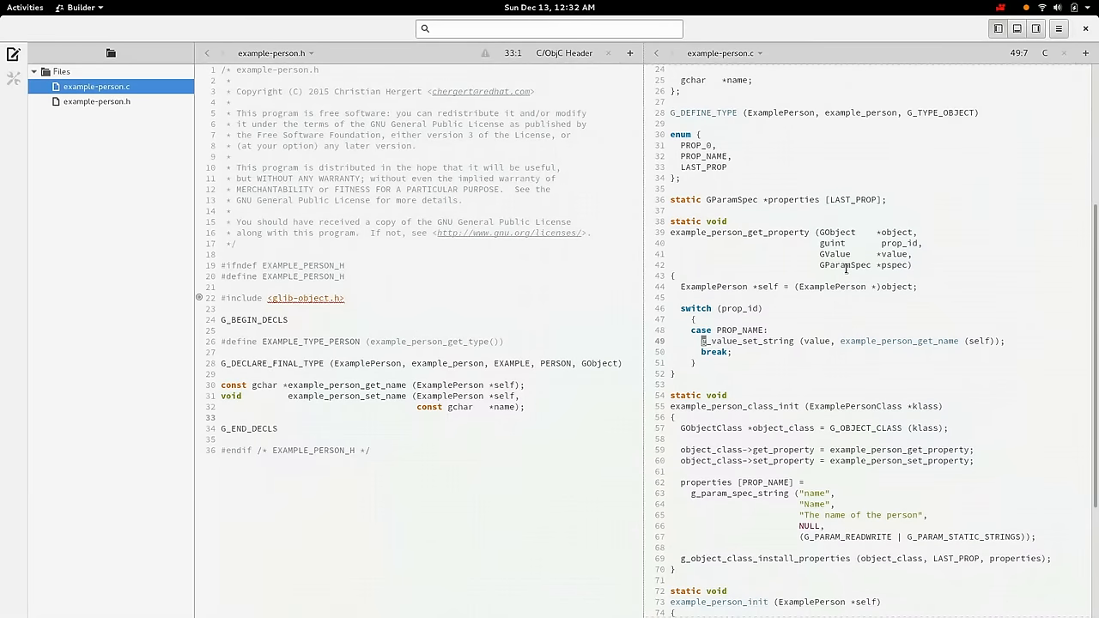
{"action": "scroll", "scroll_direction": "down", "scroll_amount": 3}
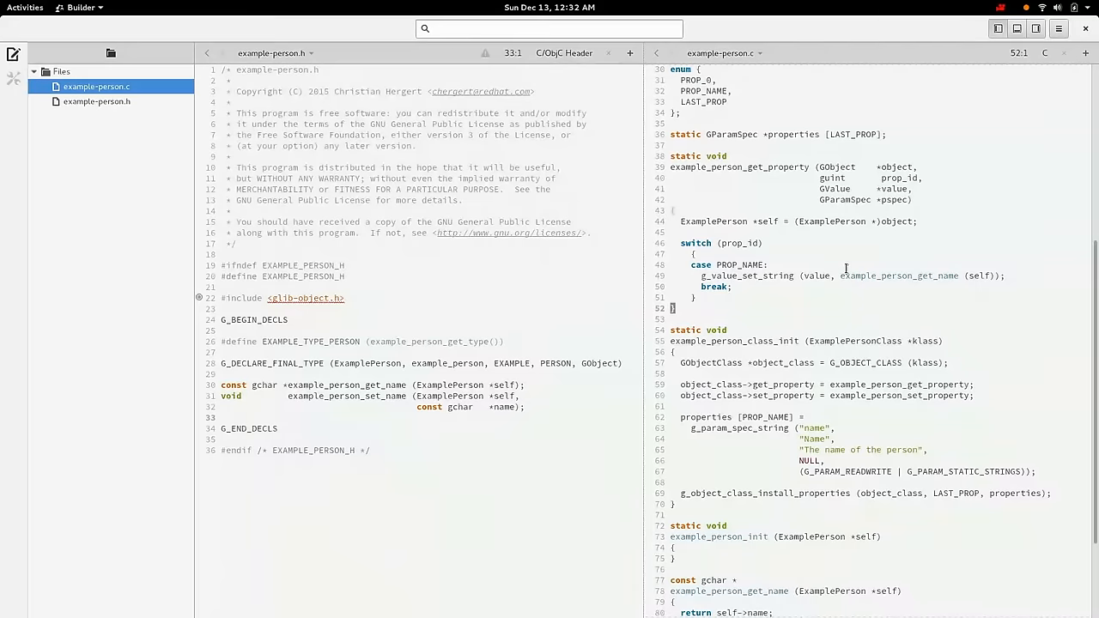
- Write the example_person_set_property signature with GObject, guint, const GValue and GParamSpec arguments
{"action": "type", "text": "static void"}
{"action": "type", "text": "example_person_set_property (ExamplePerson"}
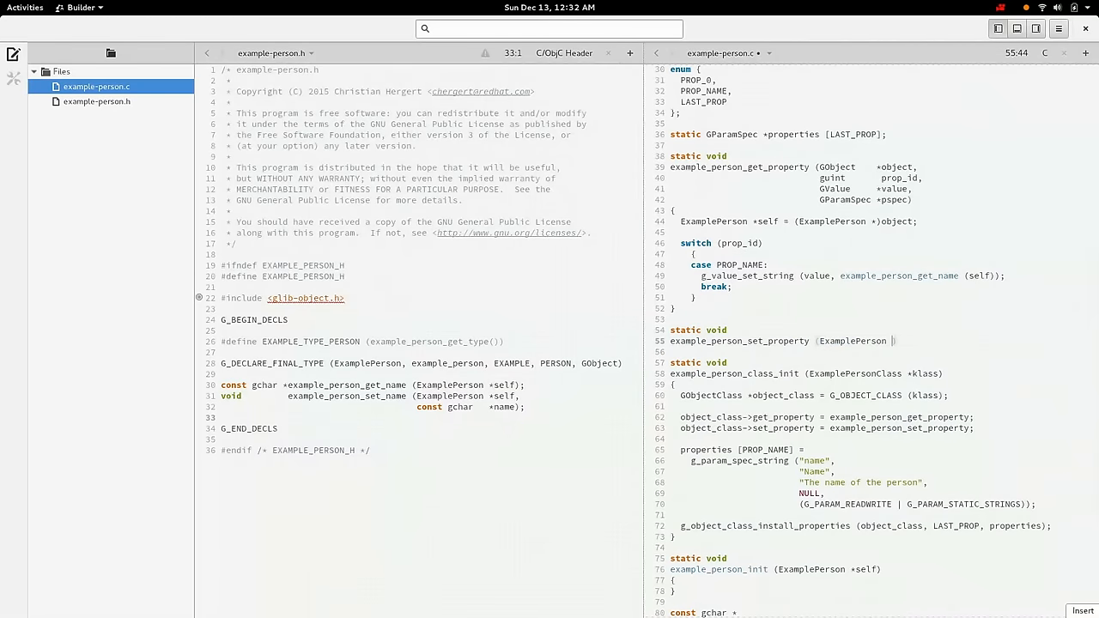
{"action": "type", "text": "GObject *object,"}
{"action": "left_click", "coordinate": [880, 352]}
{"action": "type", "text": "guint prop_id,"}
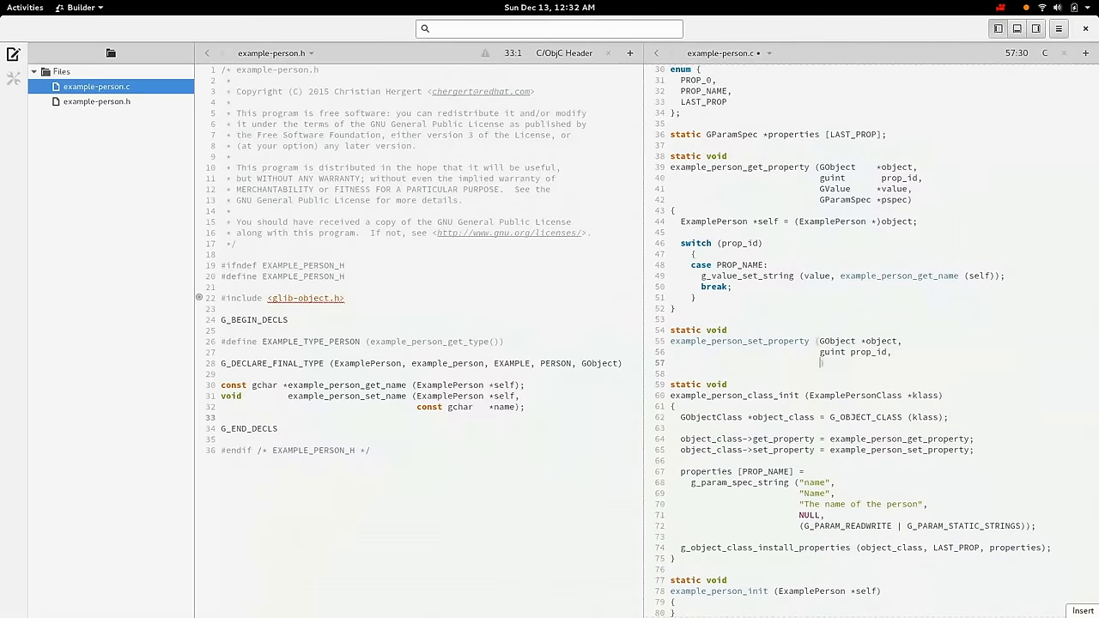
{"action": "type", "text": "const GValue *"}
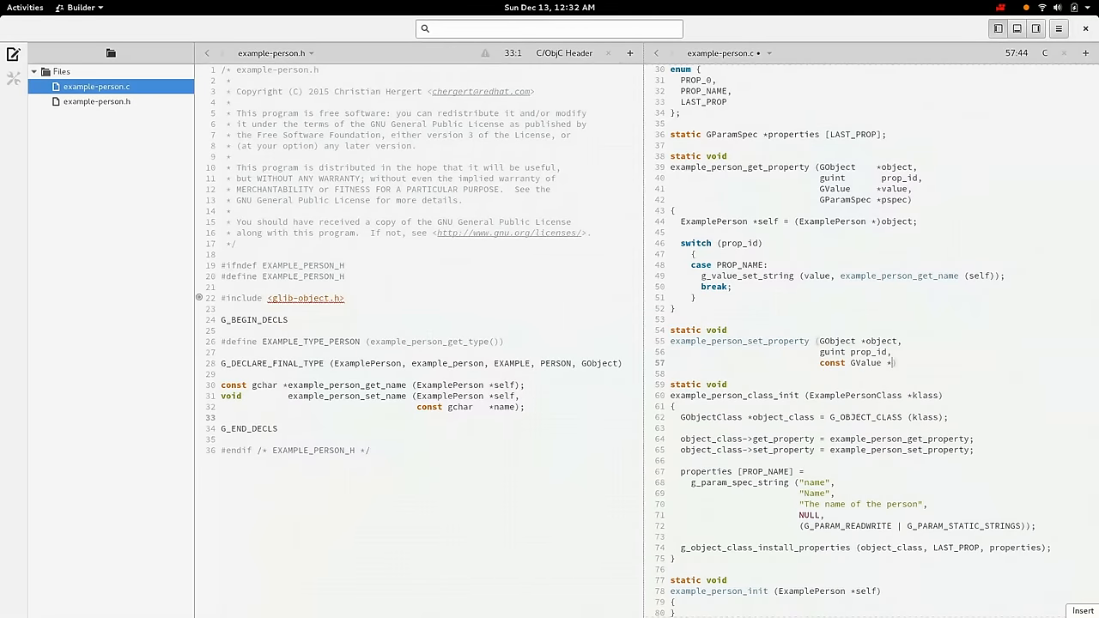
{"action": "type", "text": "*value,"}
{"action": "type", "text": "GParamSpec   *pspec)"}
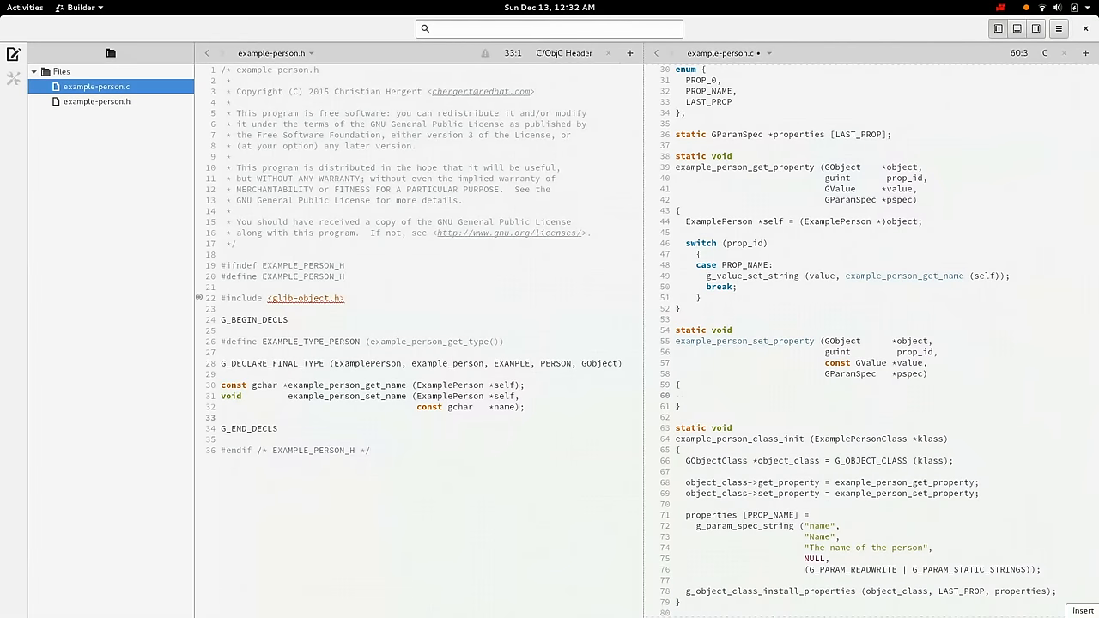
- Add a self cast and case PROP_NAME calling example_person_set_name with g_value_get_string
{"action": "type", "text": "swt"}
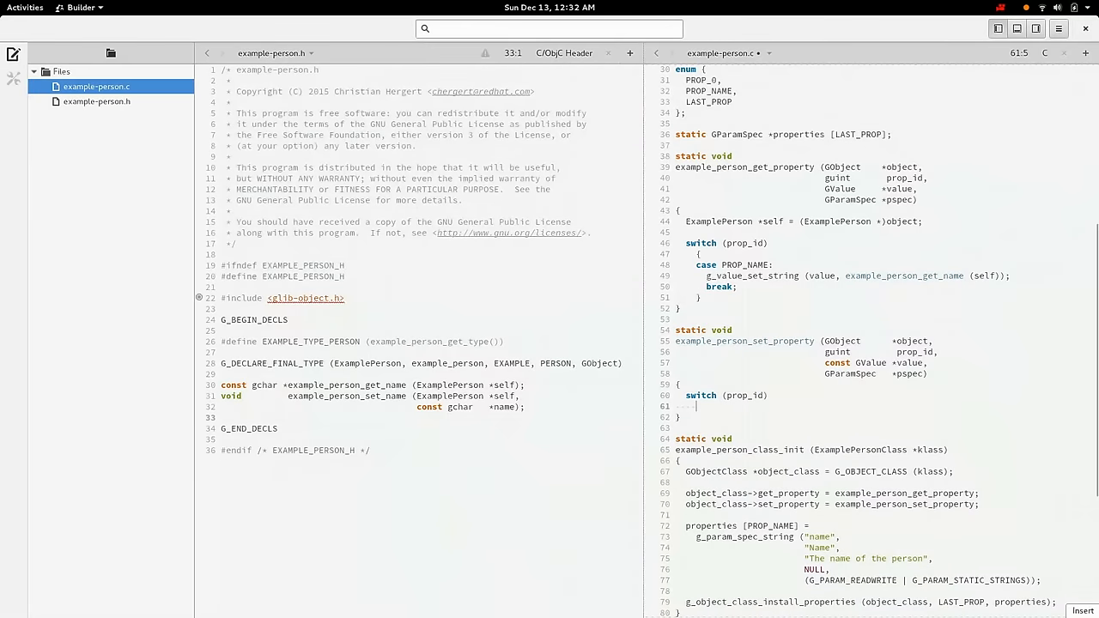
{"action": "type", "text": "case PROP_NAME:"}
{"action": "left_click", "coordinate": [870, 427]}
{"action": "type", "text": "example_person_set_name (self,"}
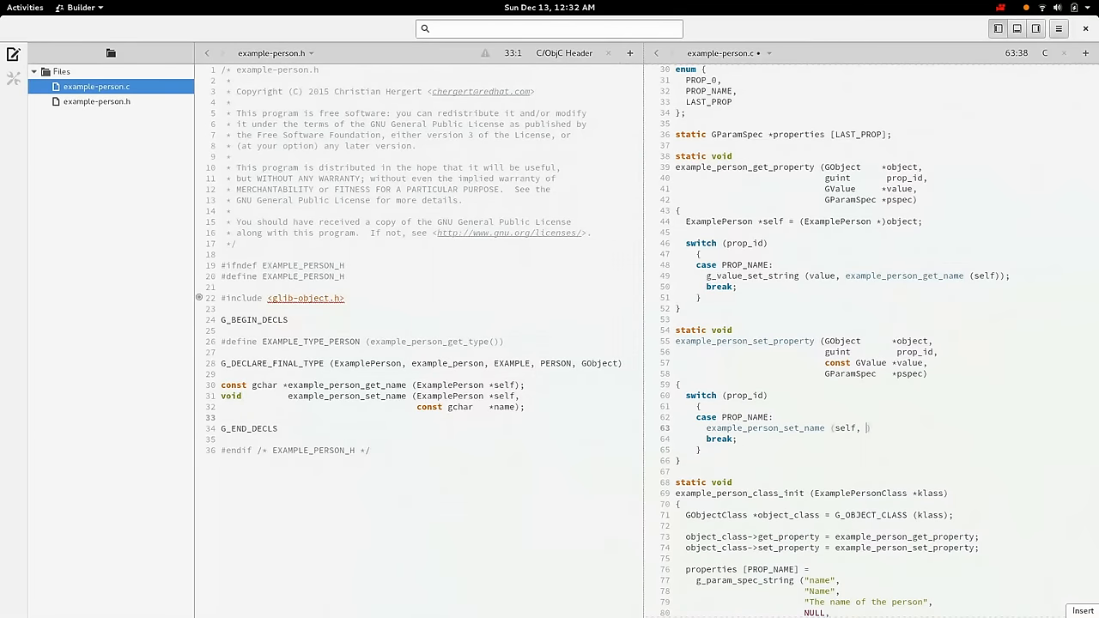
{"action": "type", "text": "g_value_get_string (value));"}
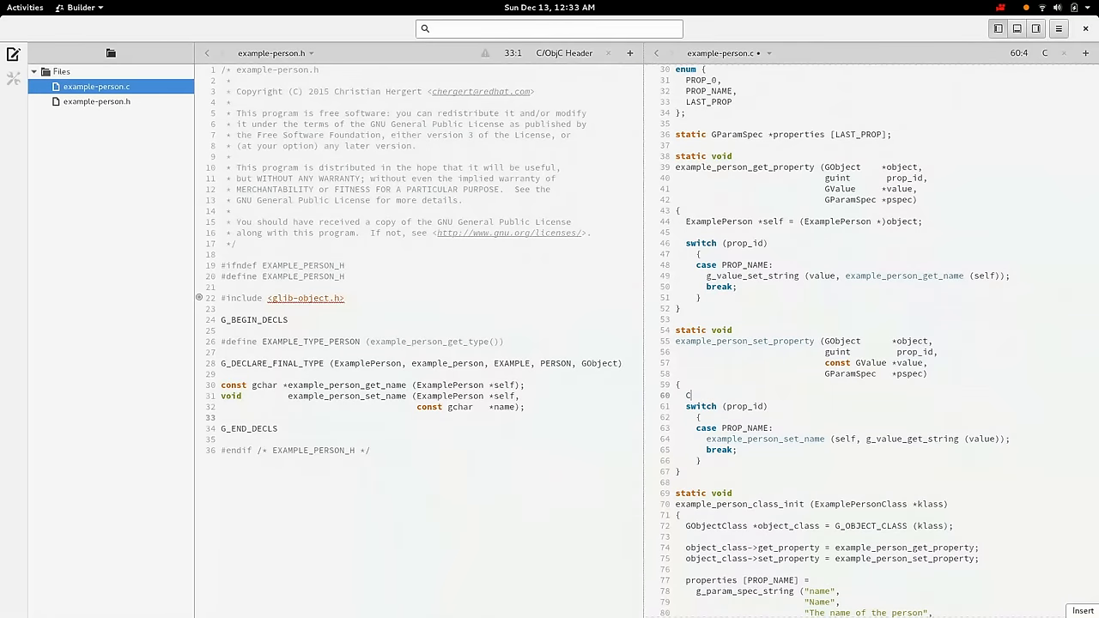
{"action": "type", "text": "ExamplePerson *self = (ExamplePerson *)object;"}
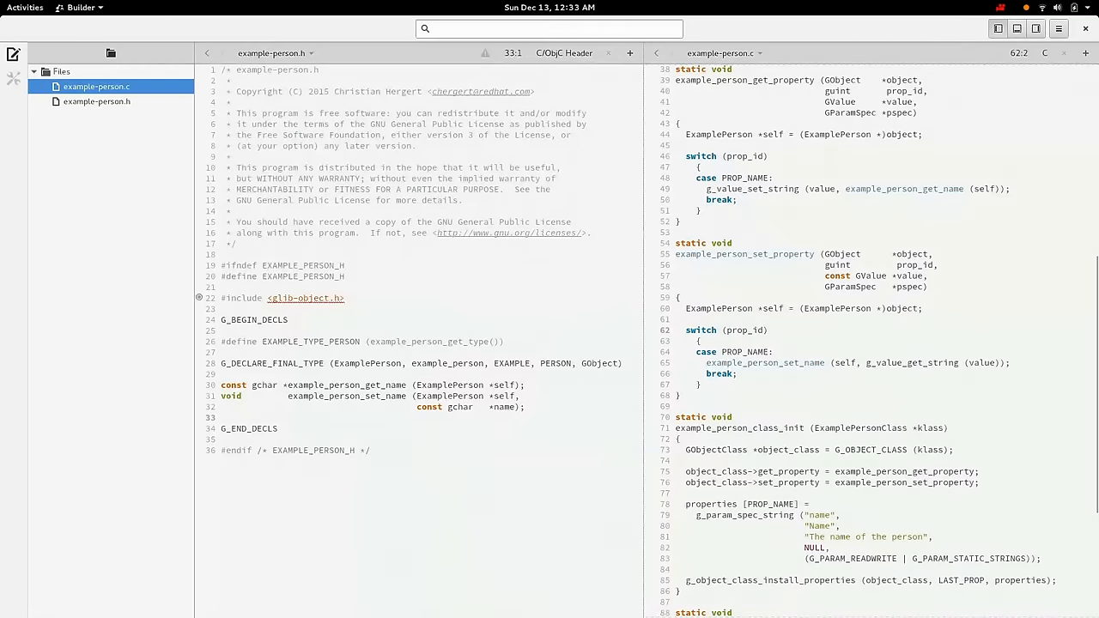
{"action": "left_click", "coordinate": [687, 308]}
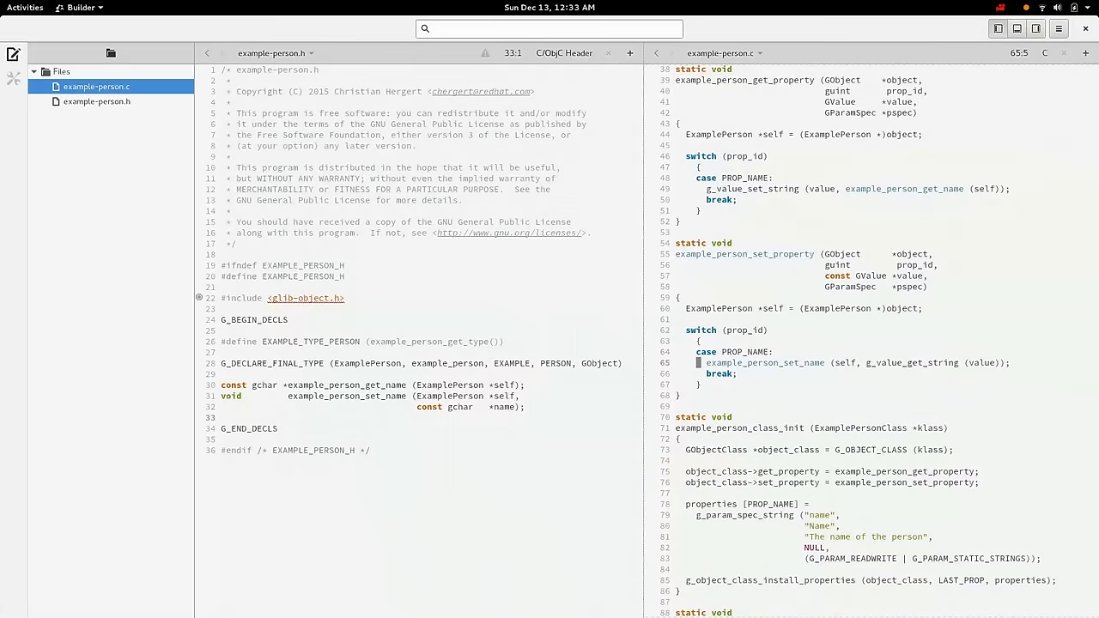
{"action": "scroll", "scroll_direction": "down", "scroll_amount": 3}
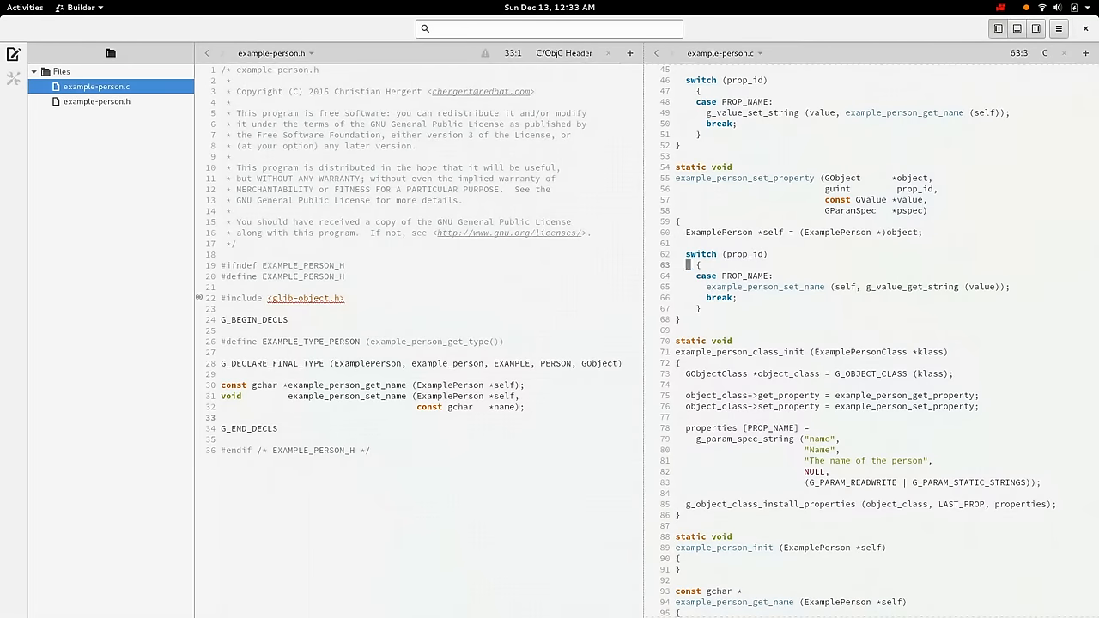
- In Terminal, rerun the recalled gcc command with -Wall to build libtest.so
{"action": "key", "text": "Alt+Tab"}
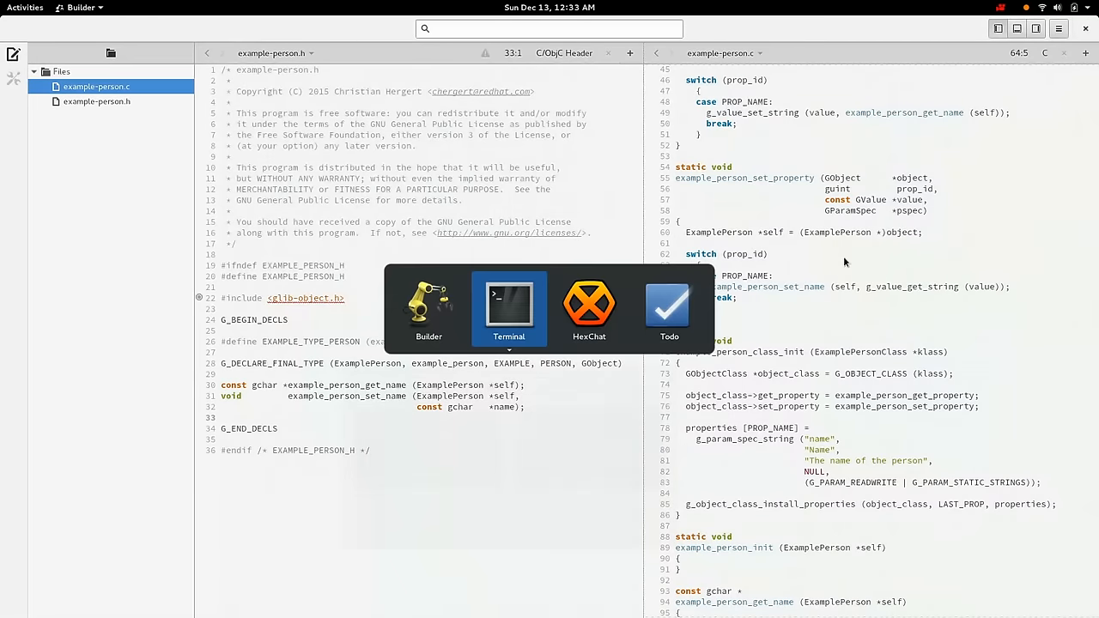
{"action": "left_click", "coordinate": [509, 305]}
{"action": "type", "text": "g"}
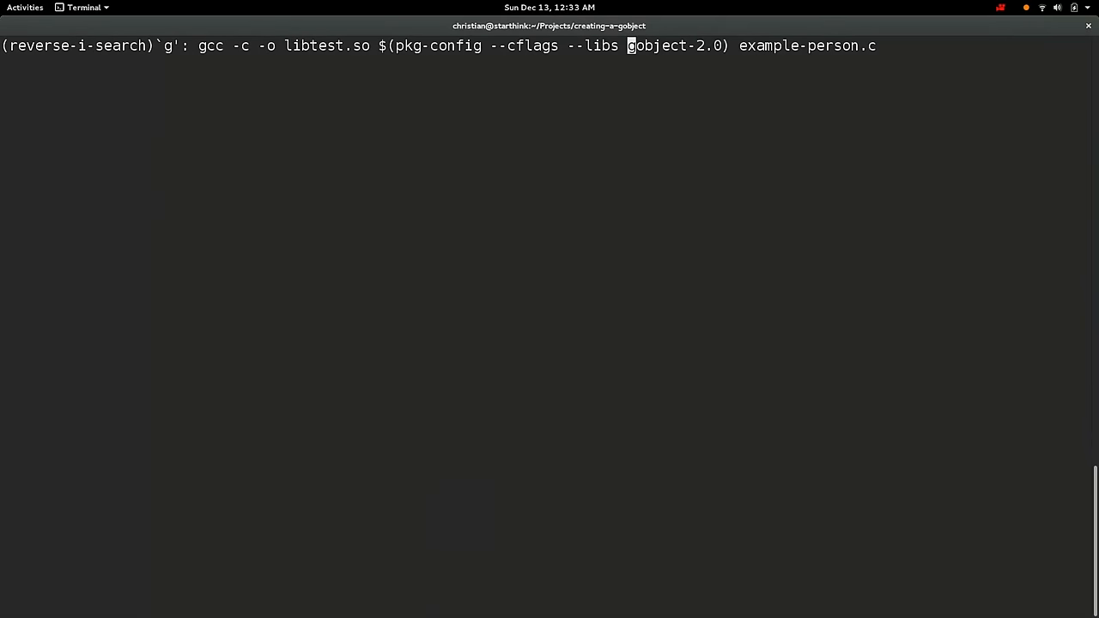
{"action": "type", "text": " -Wall"}
{"action": "key", "text": "Enter"}
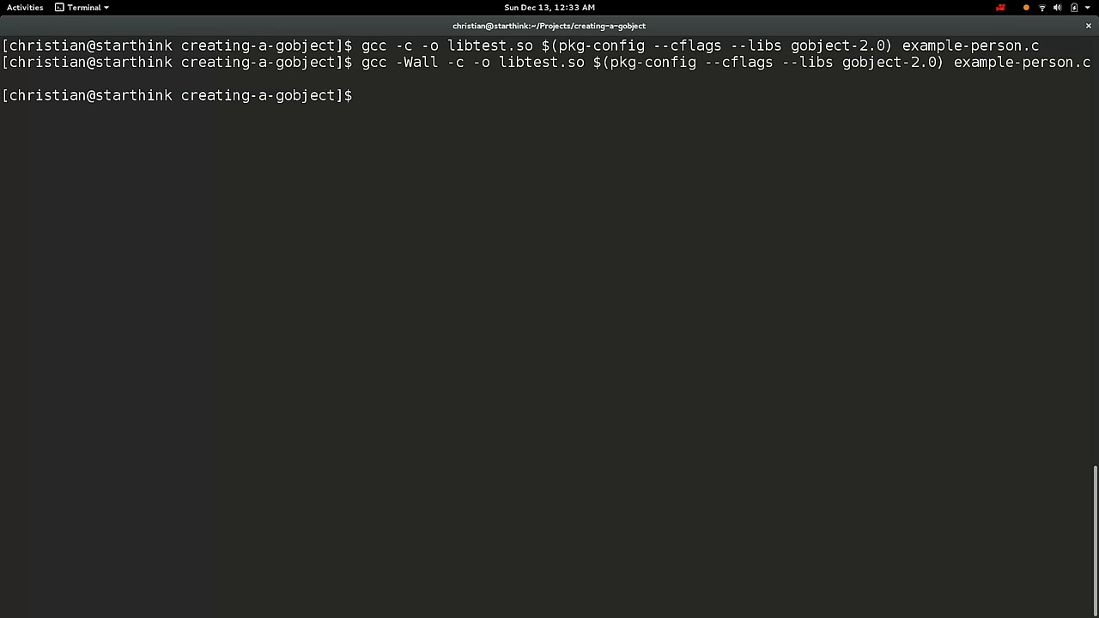
- Run 'nm libtest.so' and highlight the example_person_get_property symbol
{"action": "type", "text": "nm libtest.so"}
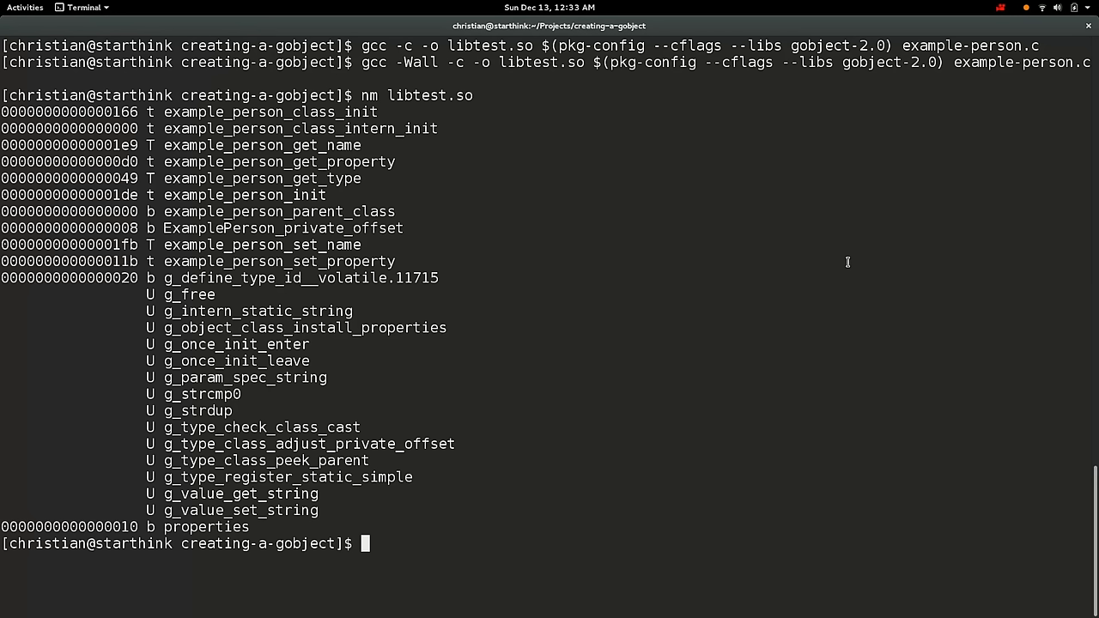
{"action": "double_click", "coordinate": [279, 161]}
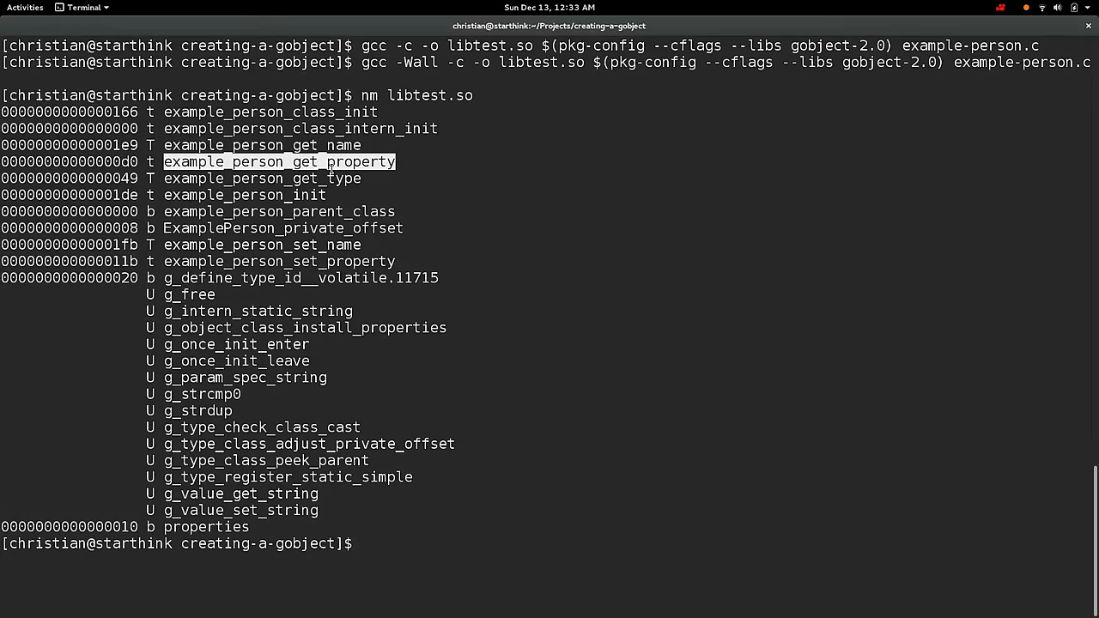
{"action": "double_click", "coordinate": [299, 278]}
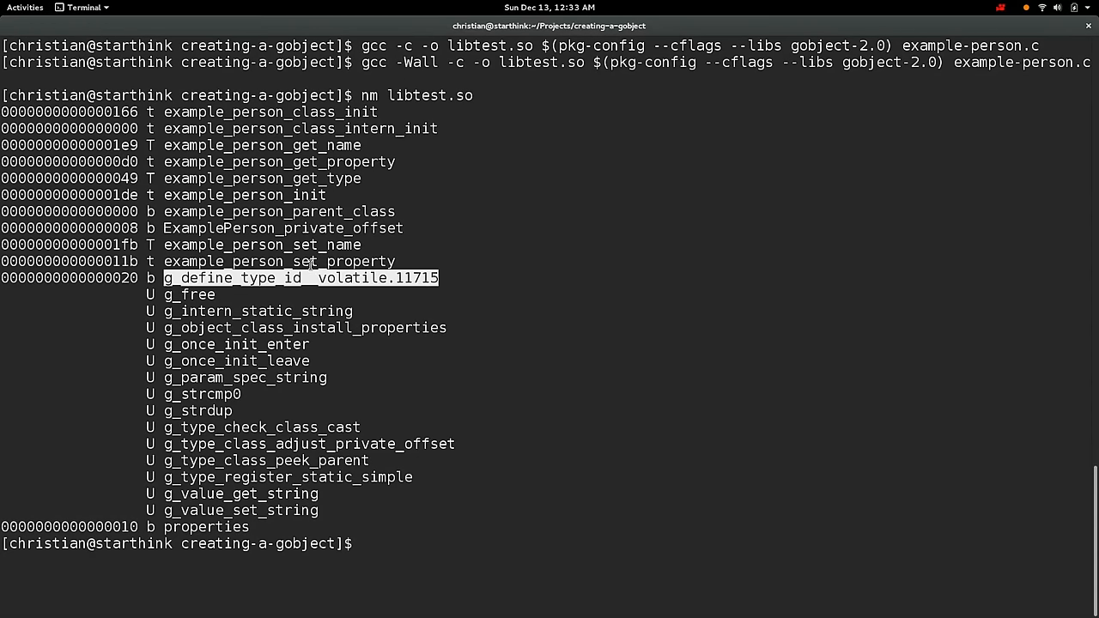